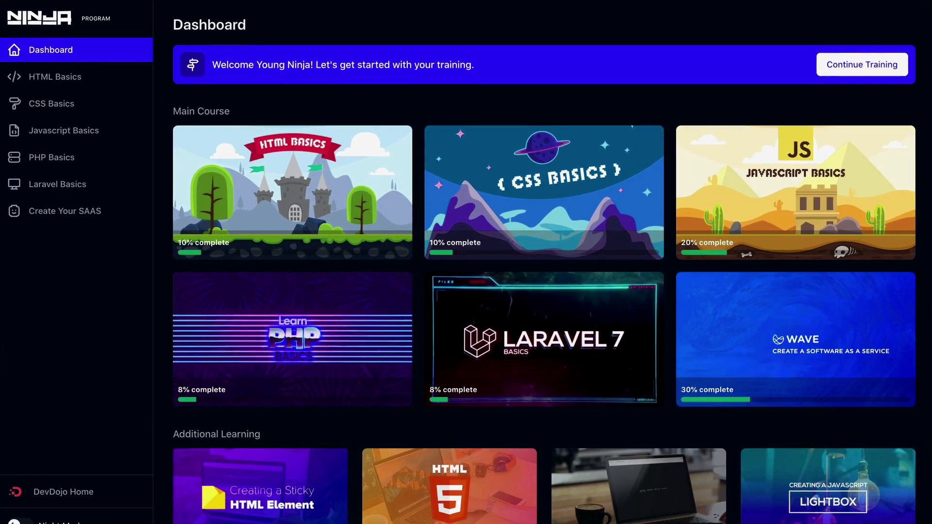
scroll(down, 3)
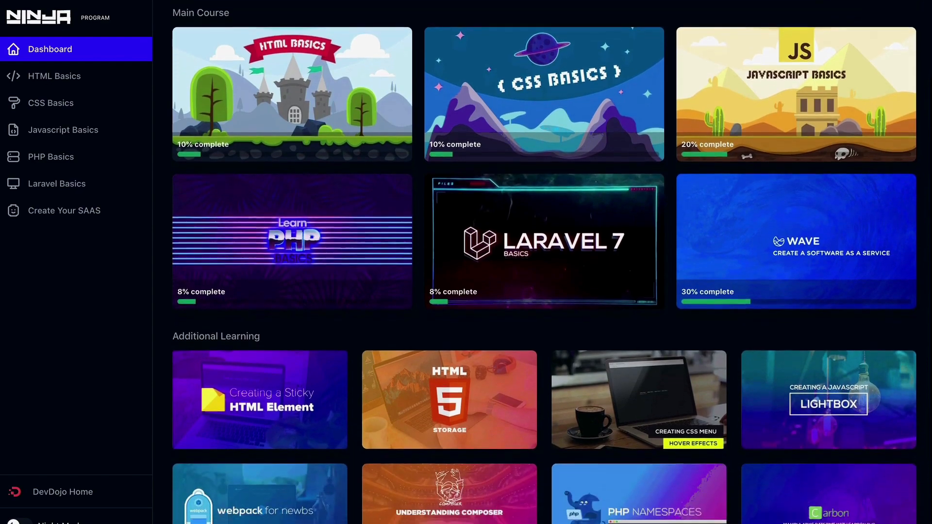